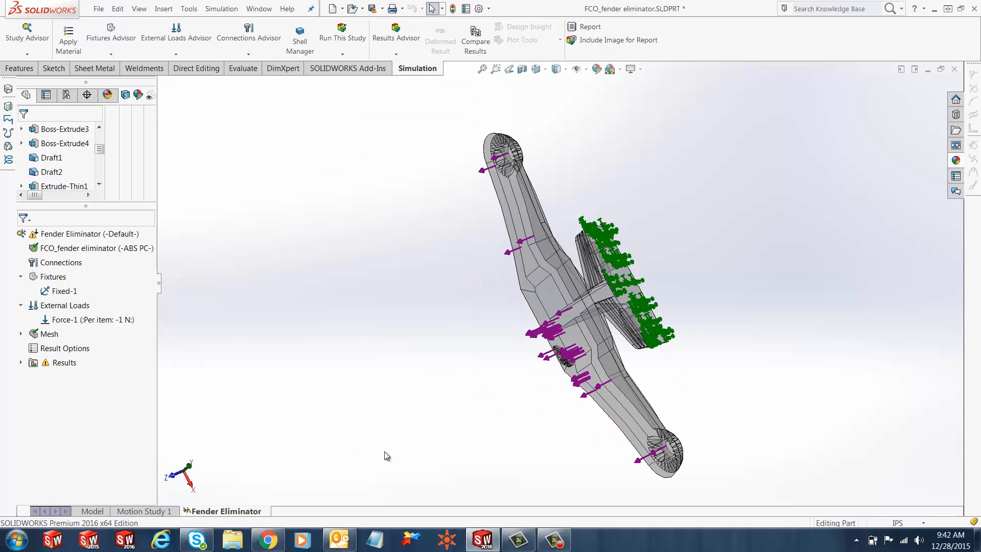
- Review the part's features, then return to the Fender Eliminator study with Fixtures collapsed
click(90, 511)
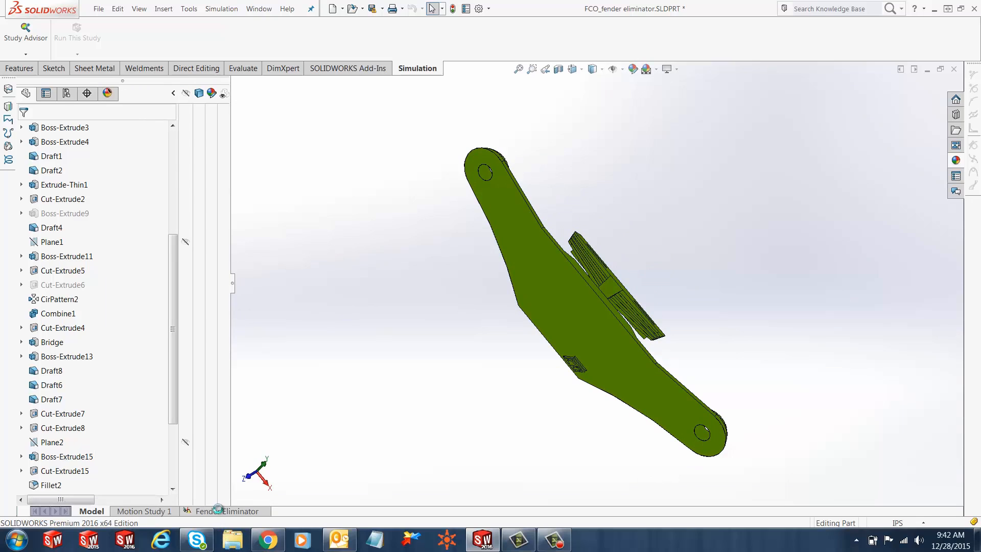
click(225, 510)
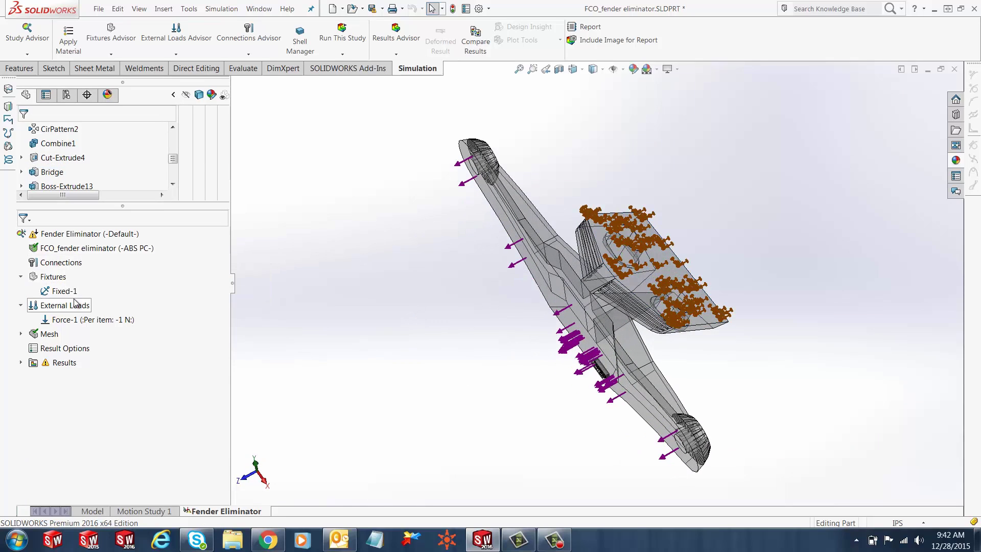
click(64, 319)
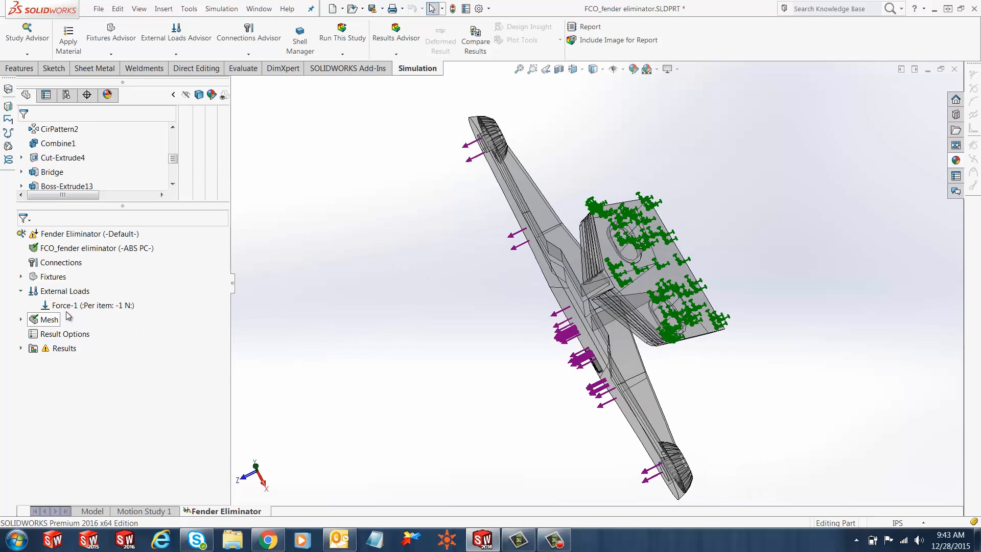
- Show the solid mesh and start a Mesh Quality plot displaying the mesh
right_click(49, 319)
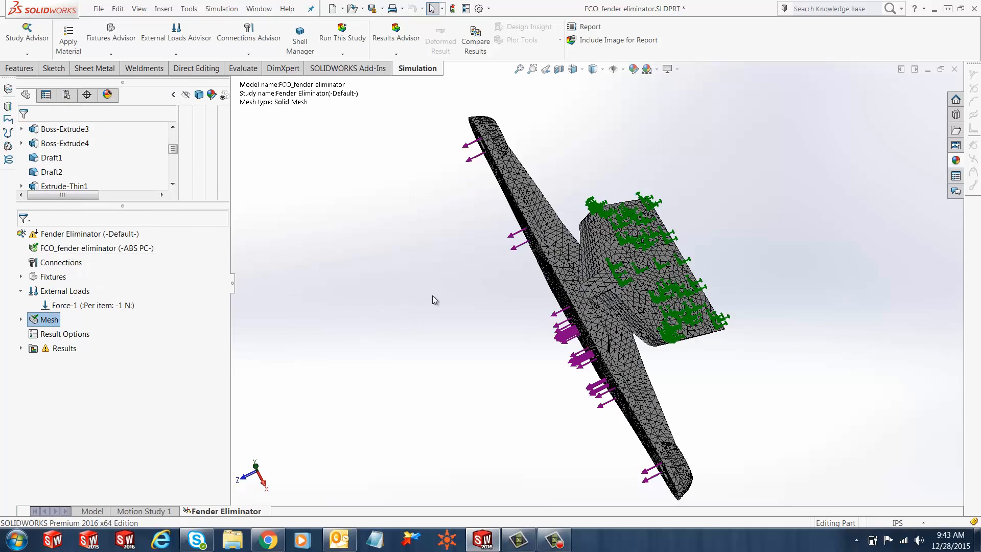
right_click(49, 319)
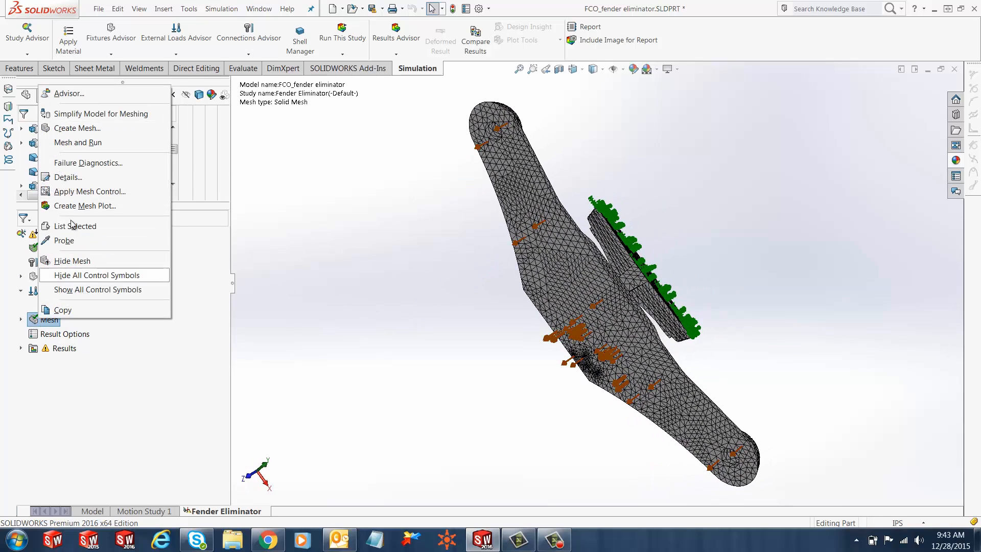
click(67, 177)
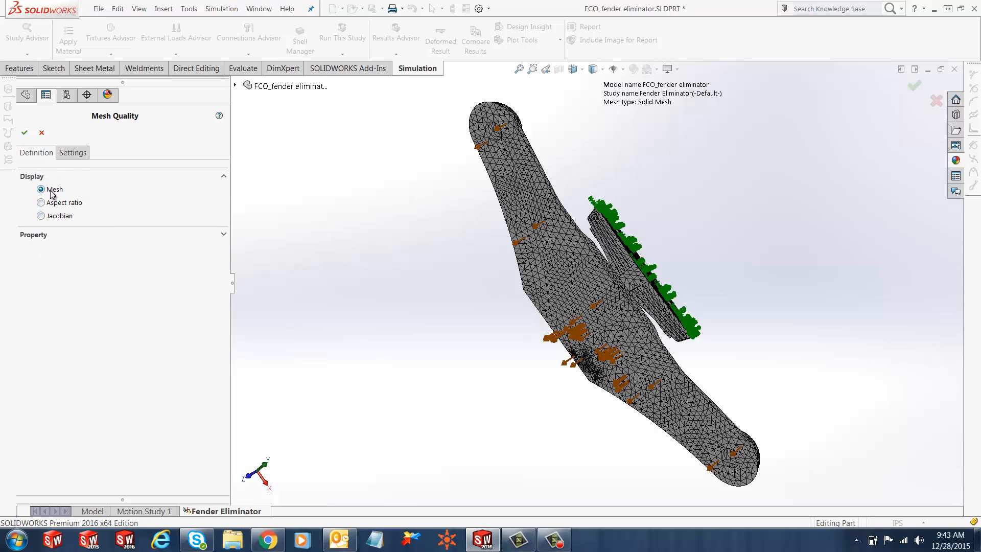
mouse_move(27, 134)
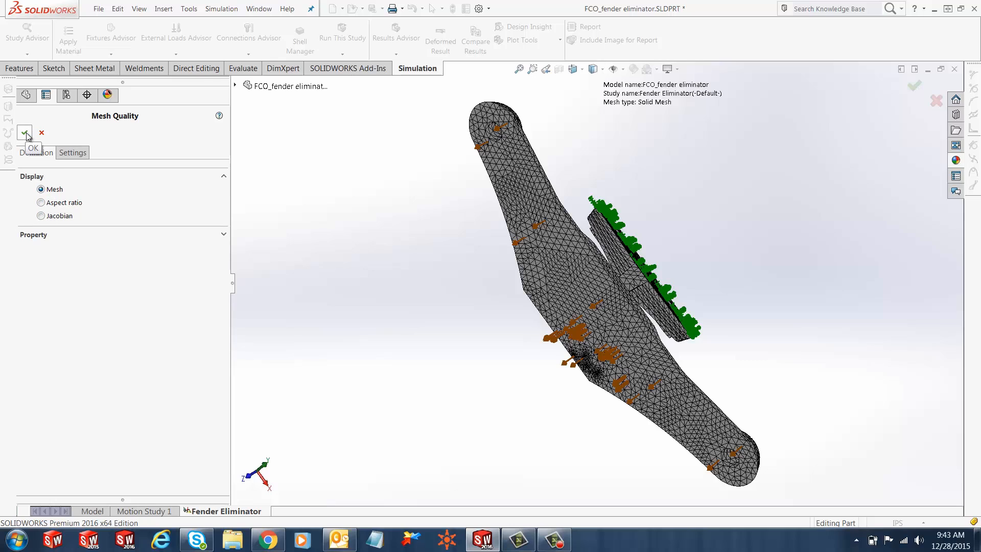
mouse_move(32, 166)
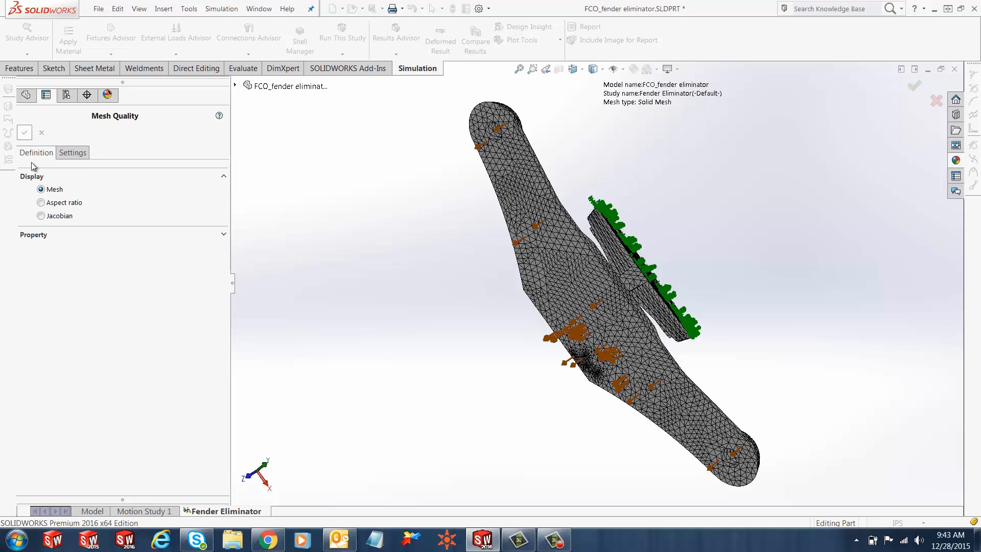
- Confirm the Mesh Quality1 plot and open its context menu from the Mesh Quality folder
click(24, 132)
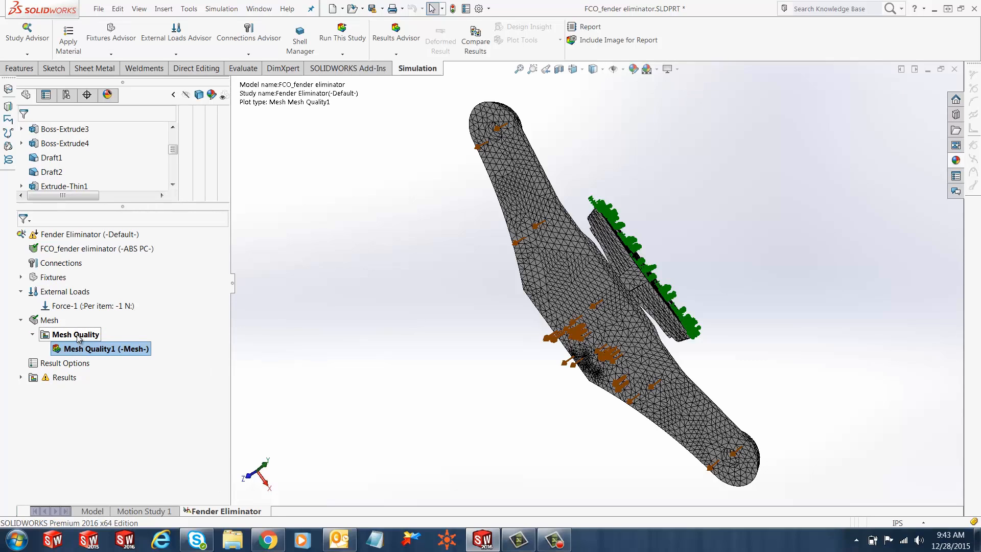
click(32, 334)
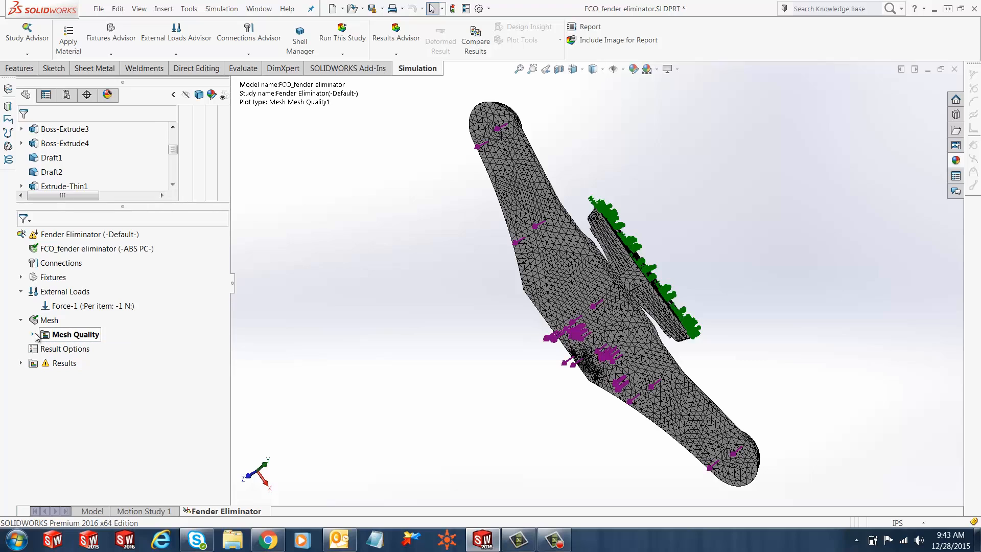
click(33, 335)
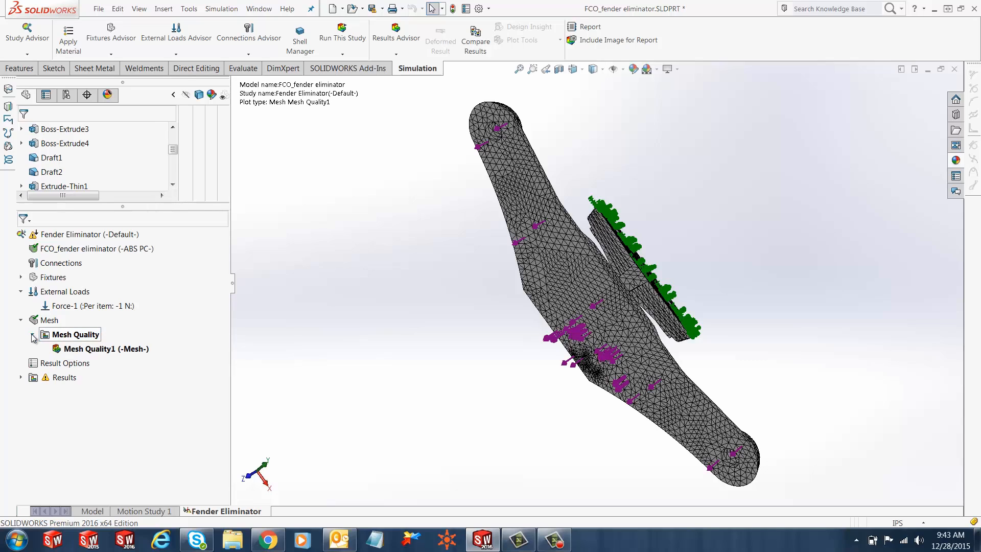
right_click(71, 348)
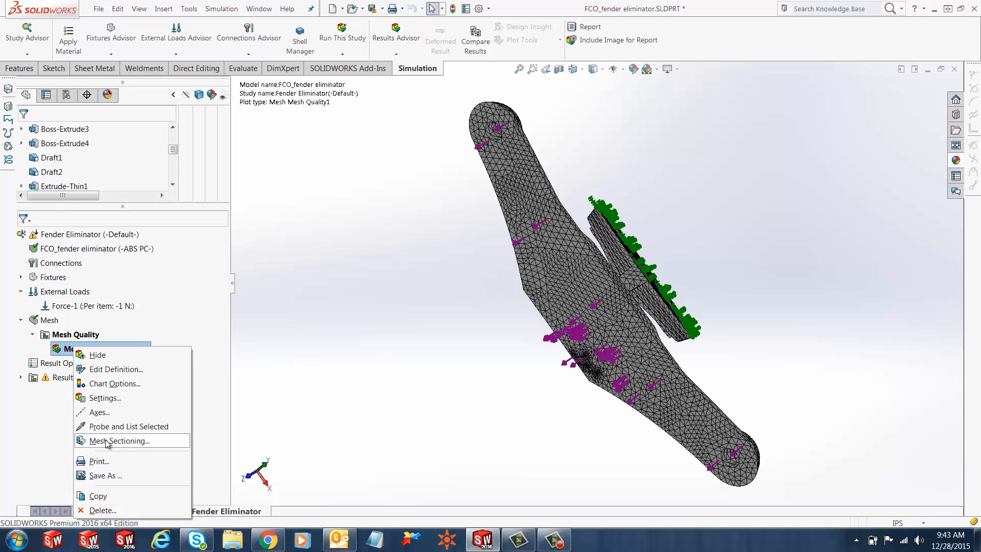
- Section Mesh Quality1 with a planar Front cut offset to about -0.34 in
click(117, 441)
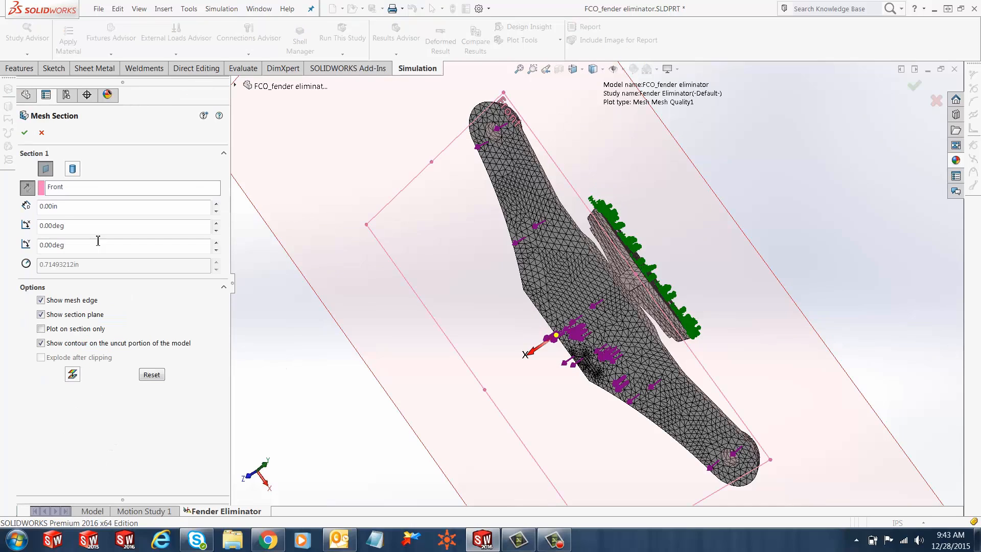
mouse_move(68, 183)
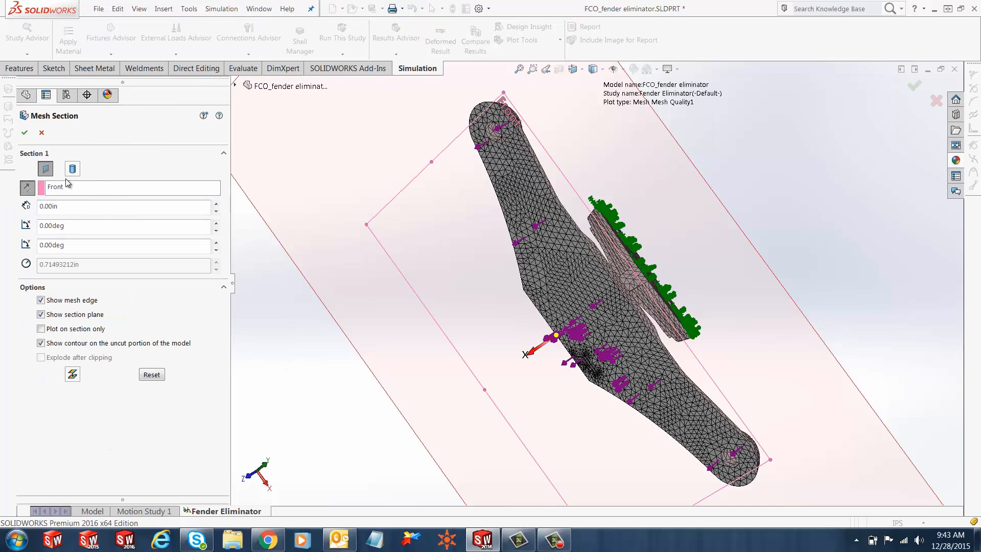
click(72, 168)
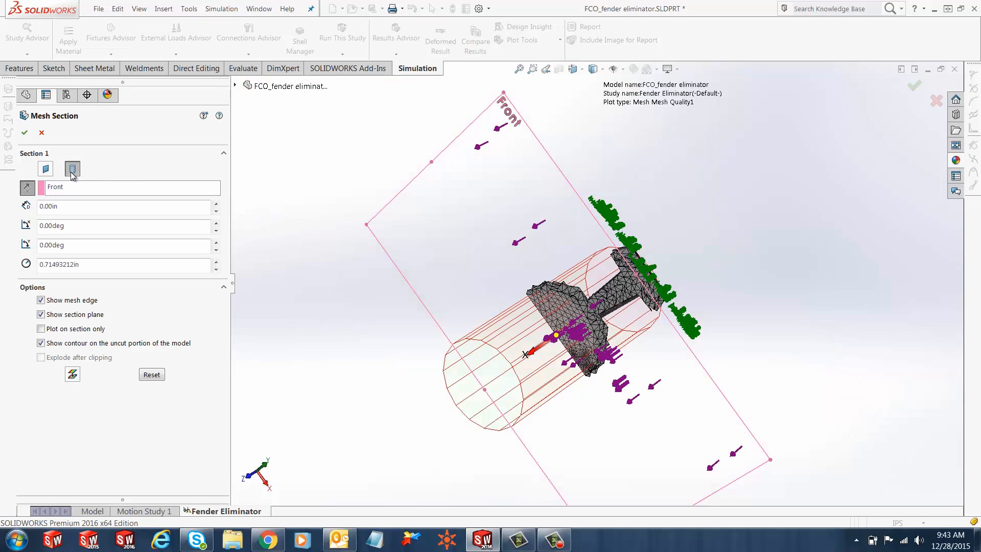
click(45, 169)
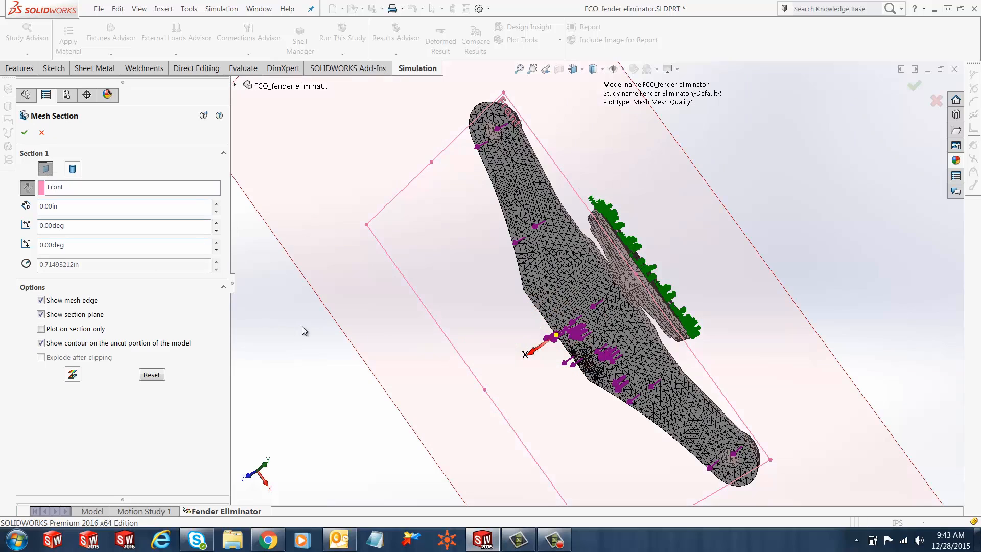
drag(554, 337, 541, 349)
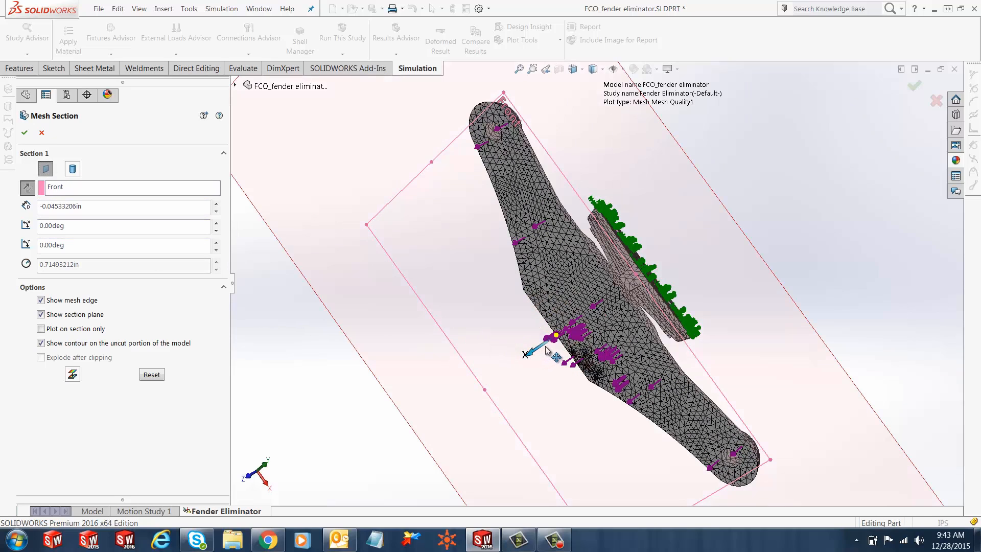
mouse_move(577, 348)
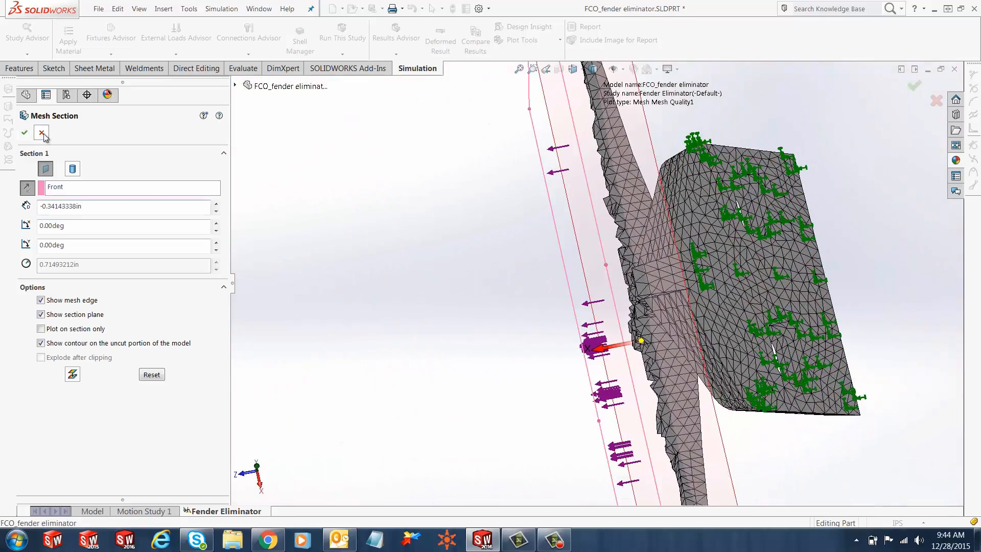
- Close the mesh section, expand Results, and run the Fender Eliminator study
click(41, 132)
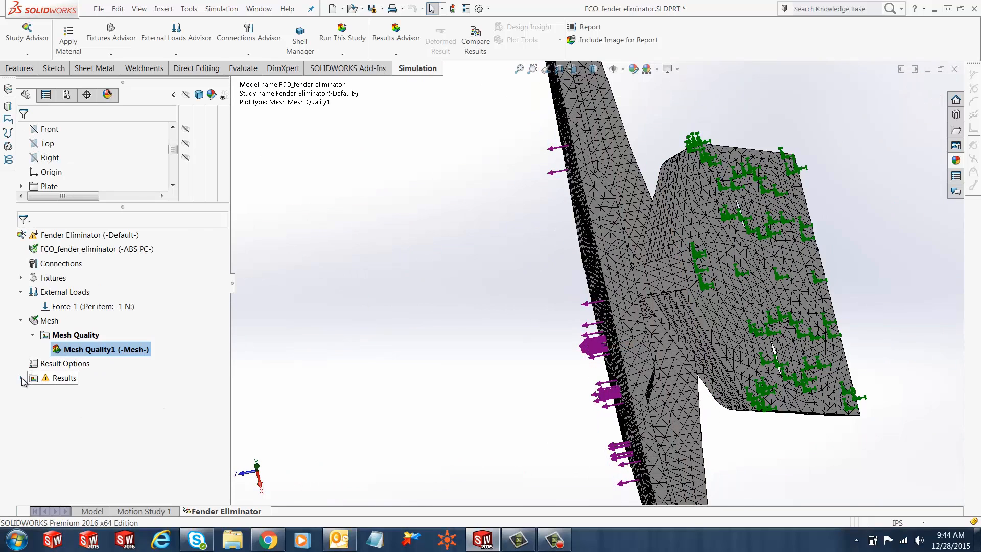
click(21, 381)
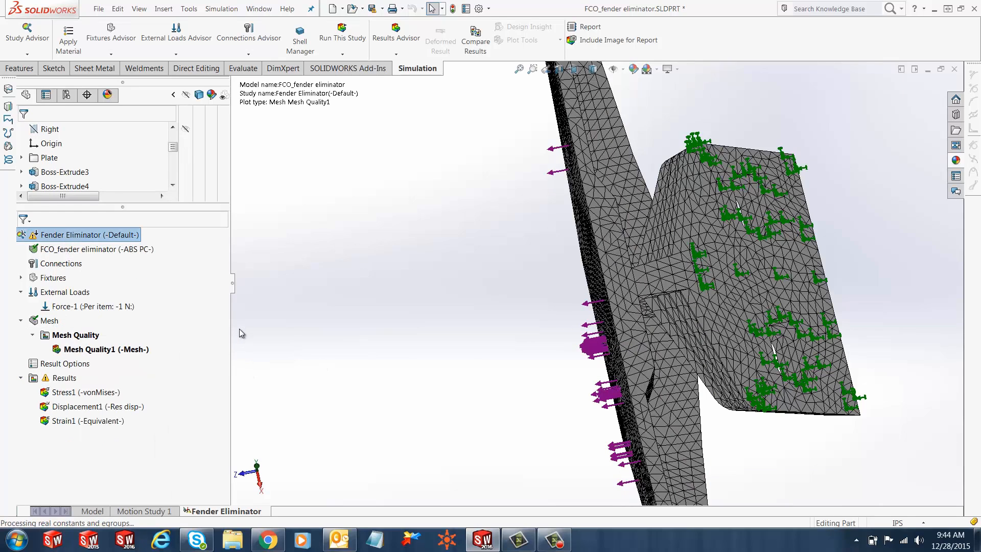
click(342, 33)
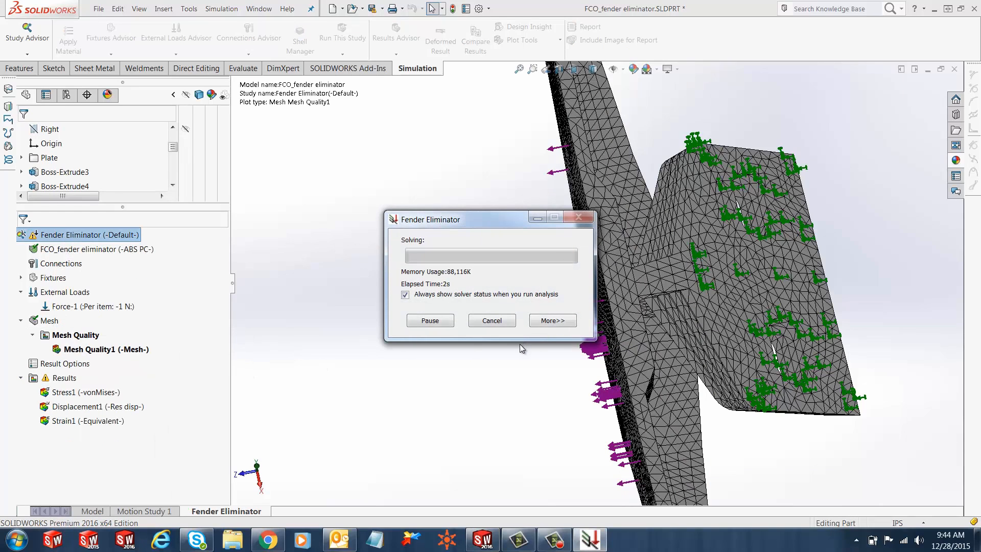